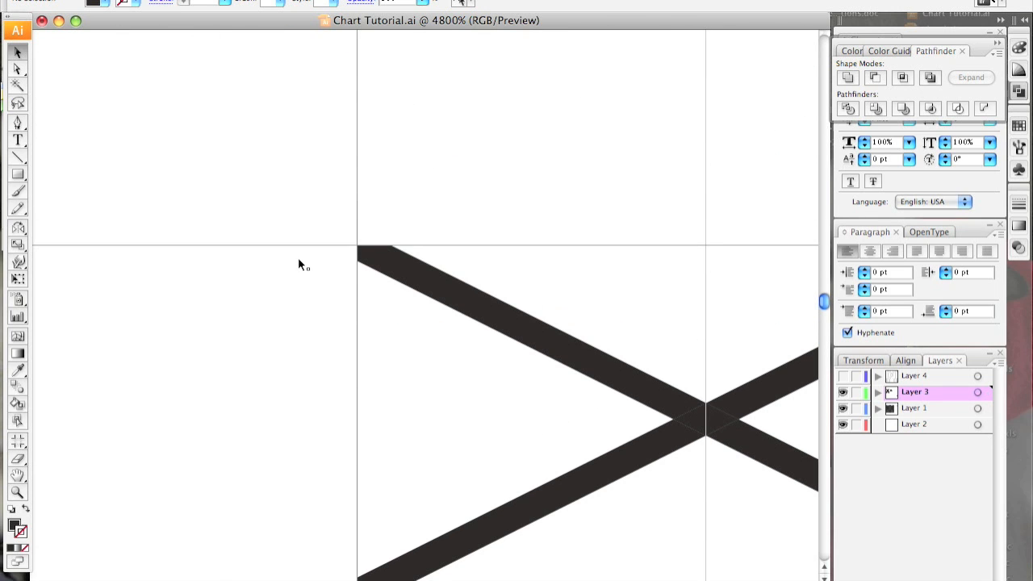
# Step: Zoom out and select the second cross's diagonals to cut one strand at the crossing
pyautogui.press('cmd+-')
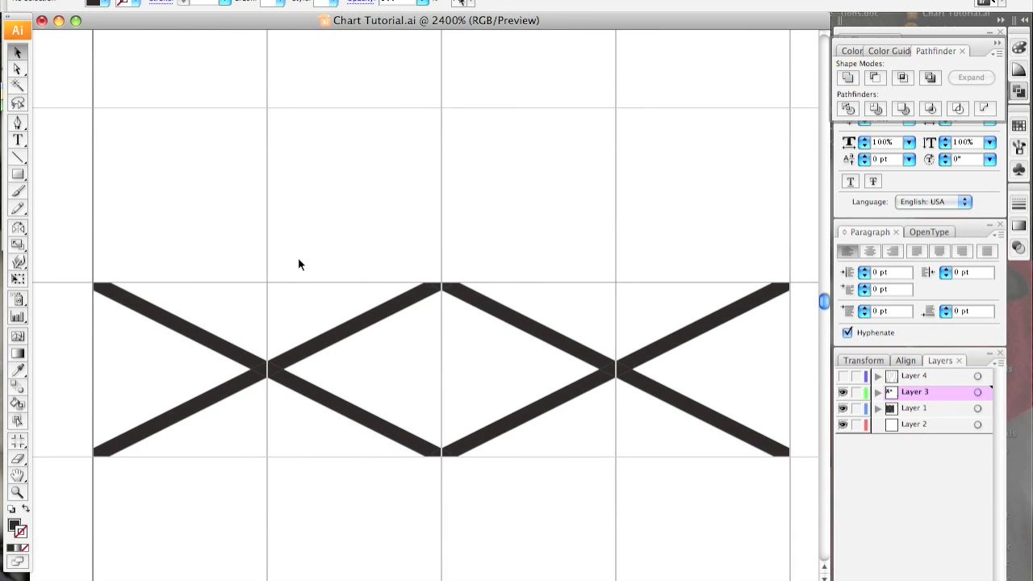
pyautogui.moveTo(357, 278)
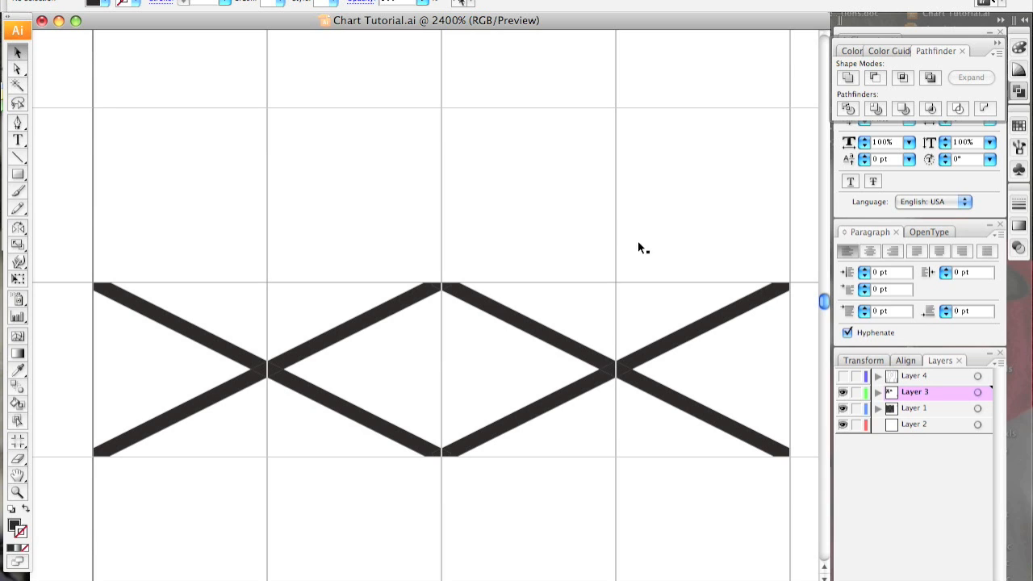
pyautogui.moveTo(357, 396)
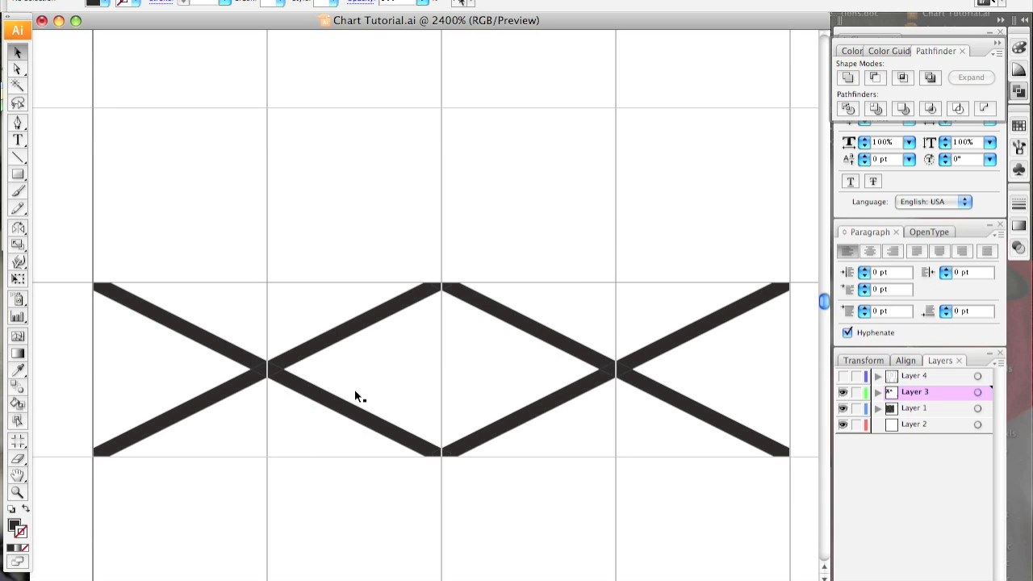
pyautogui.moveTo(388, 379)
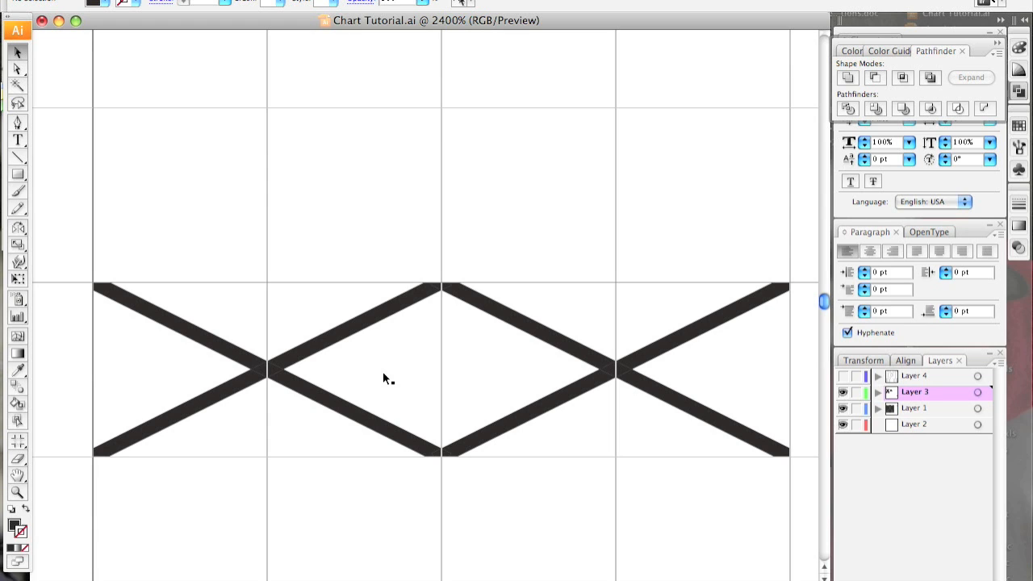
pyautogui.click(514, 329)
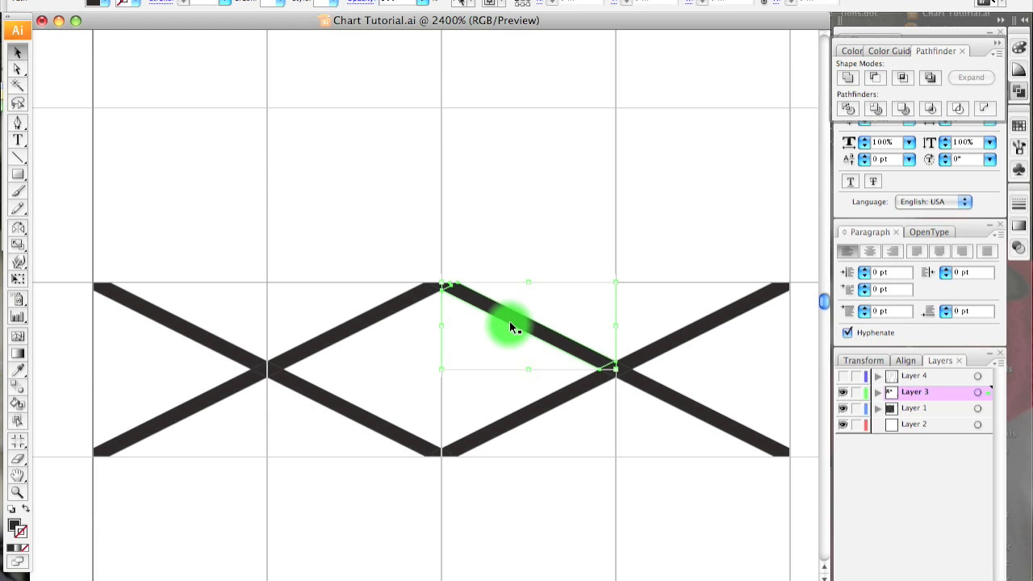
pyautogui.click(462, 348)
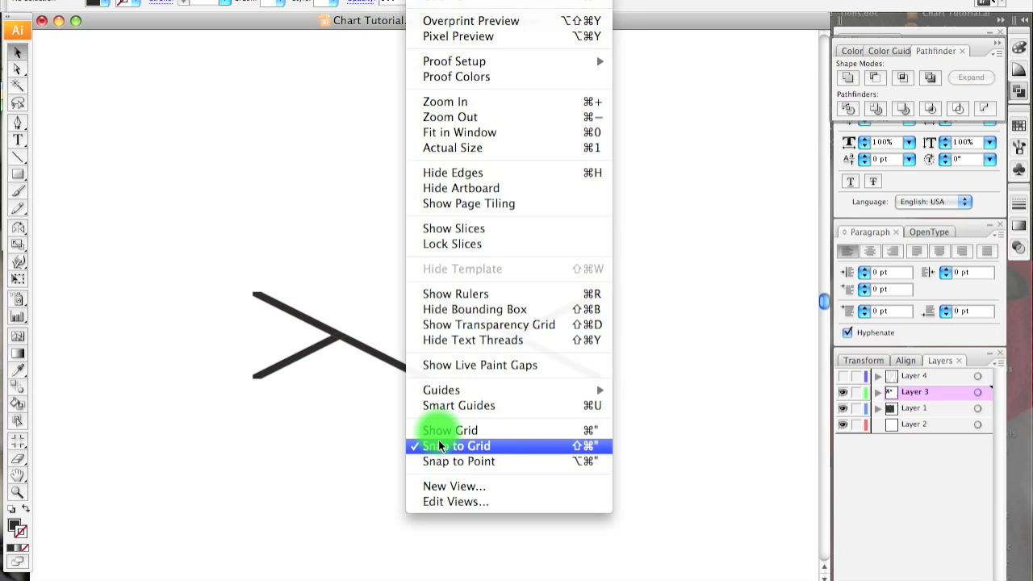
# Step: Turn off Snap to Grid and add small dot pairs above the right crossing and below the left
pyautogui.click(457, 446)
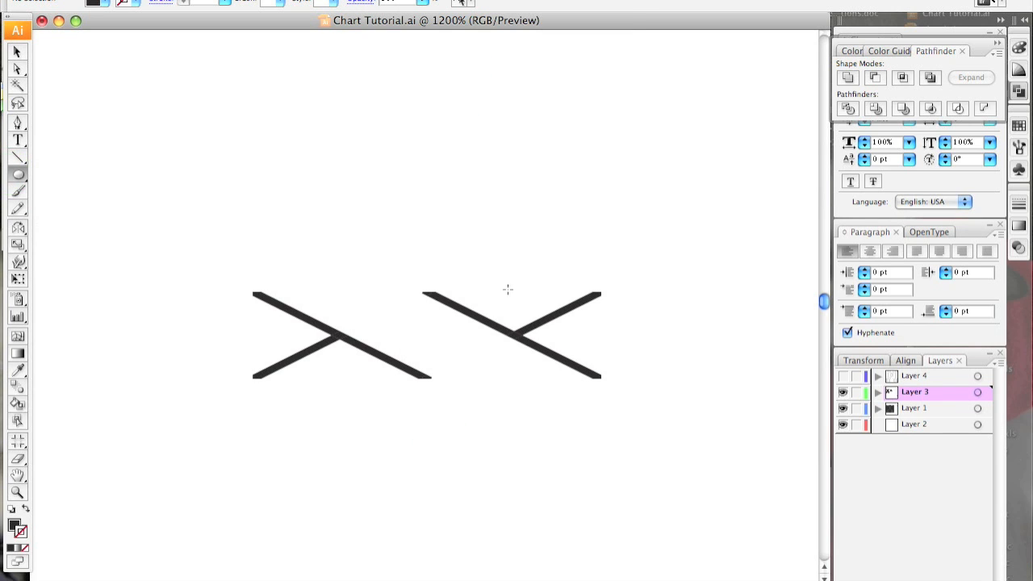
pyautogui.moveTo(501, 305)
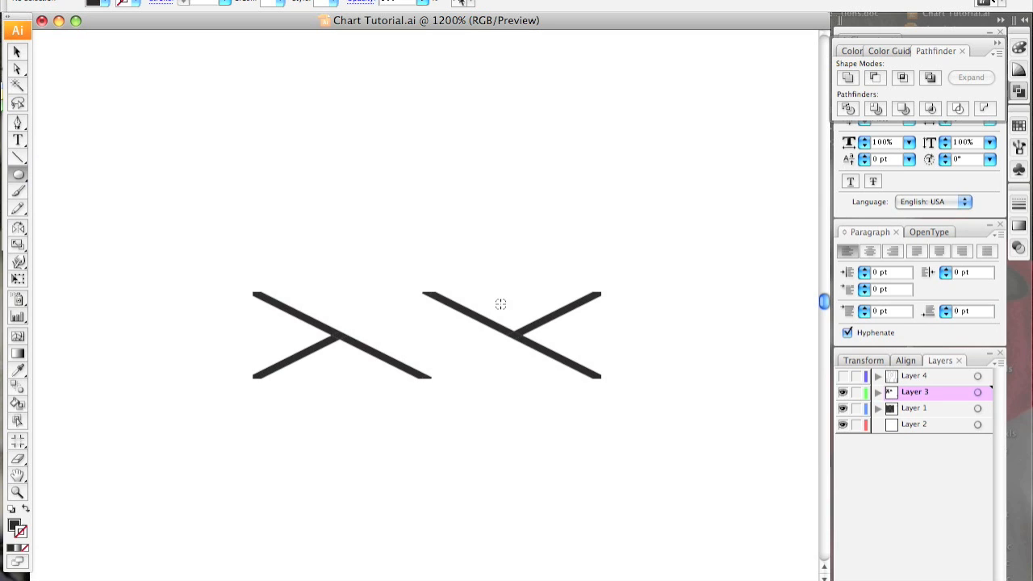
pyautogui.click(504, 311)
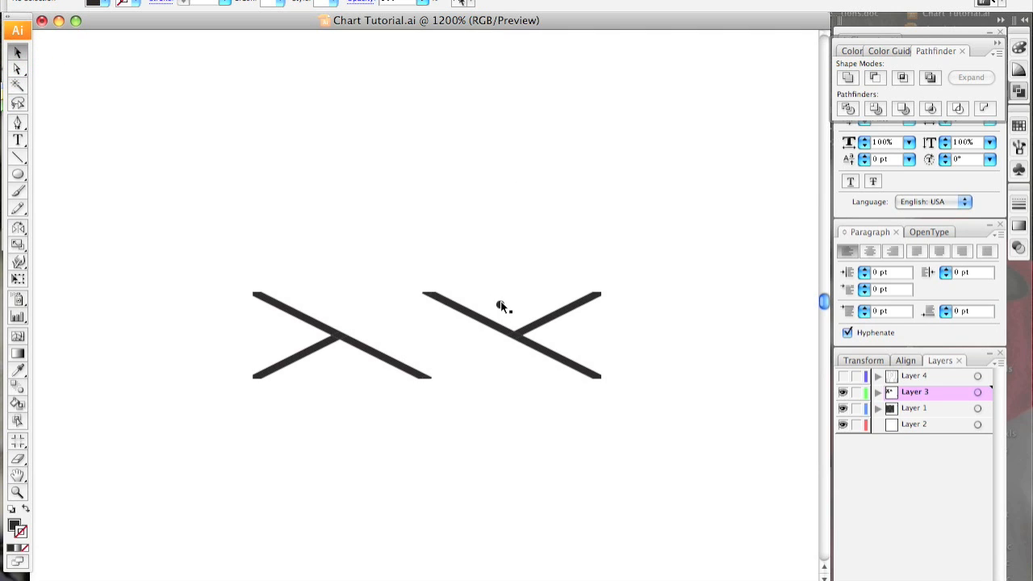
pyautogui.click(500, 309)
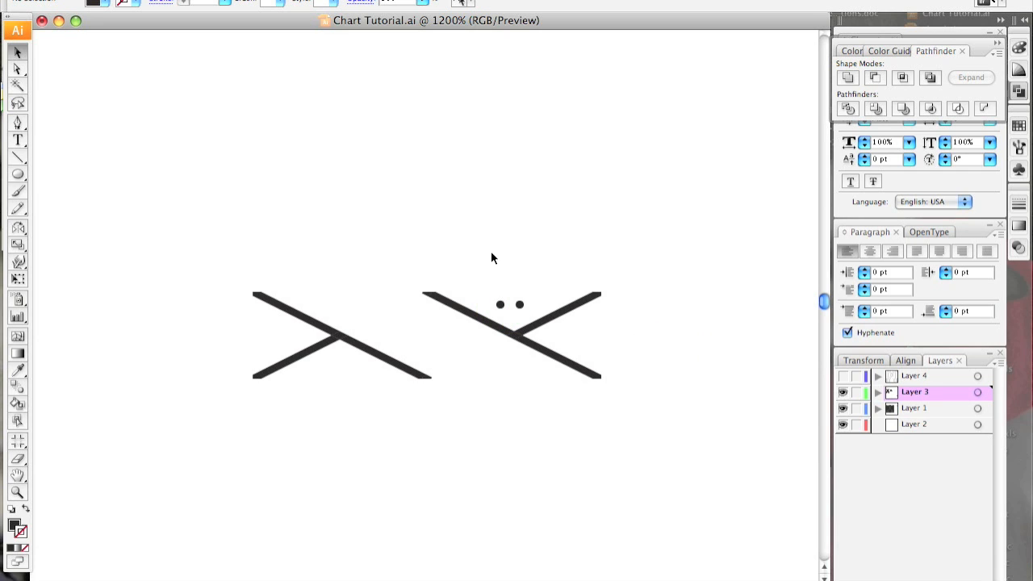
pyautogui.click(508, 305)
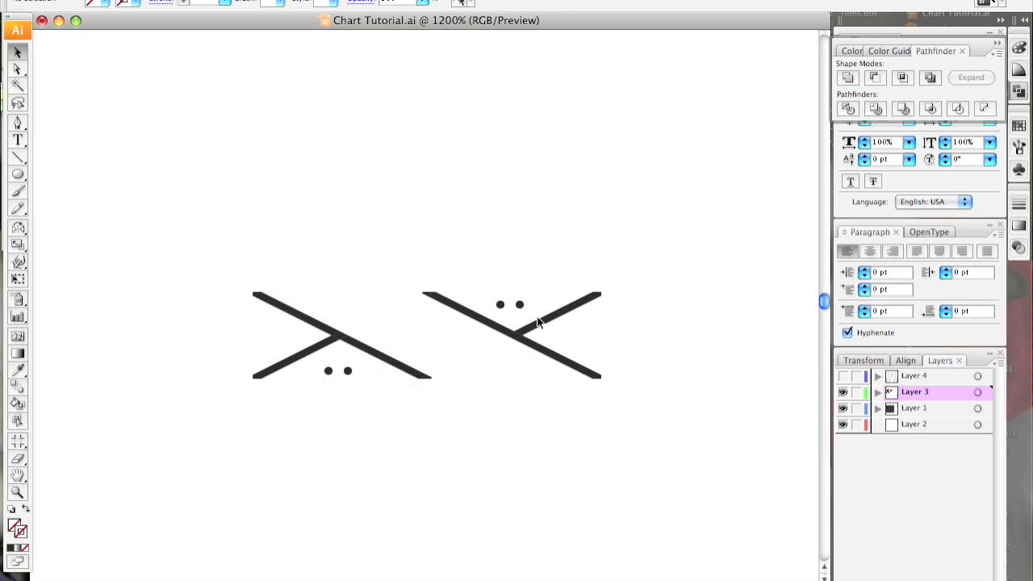
pyautogui.moveTo(452, 345)
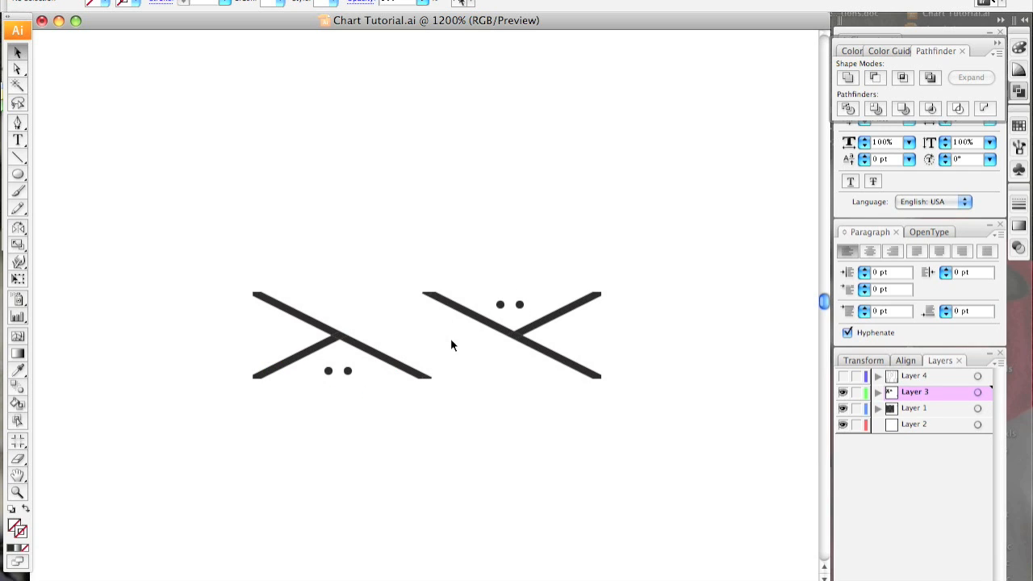
pyautogui.moveTo(248, 444)
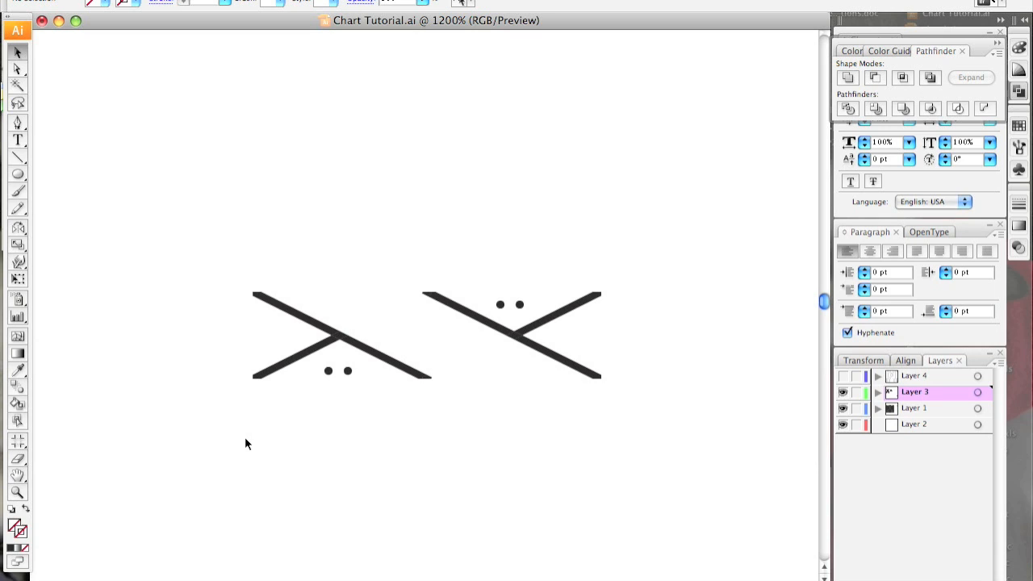
pyautogui.moveTo(414, 422)
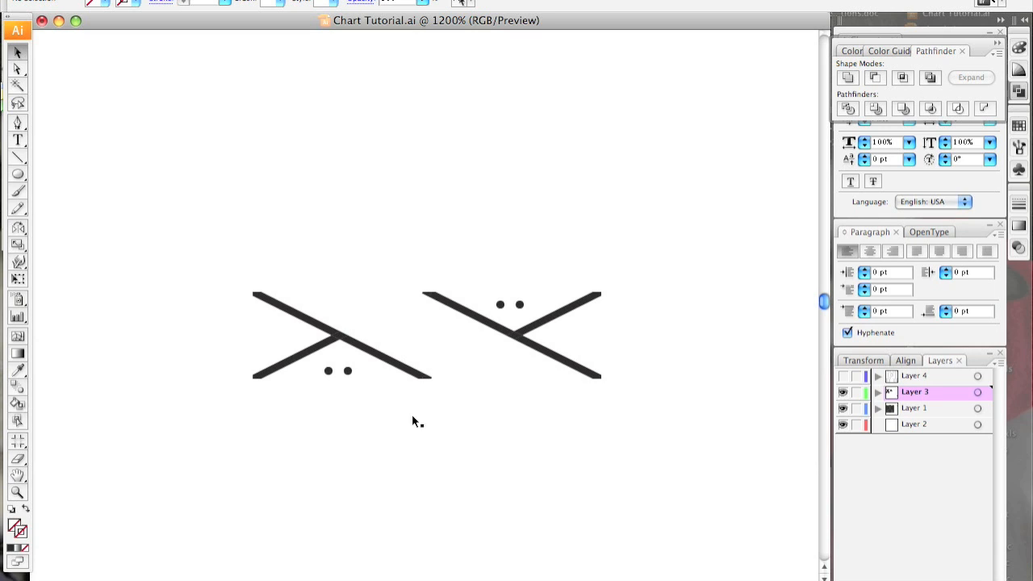
pyautogui.moveTo(257, 478)
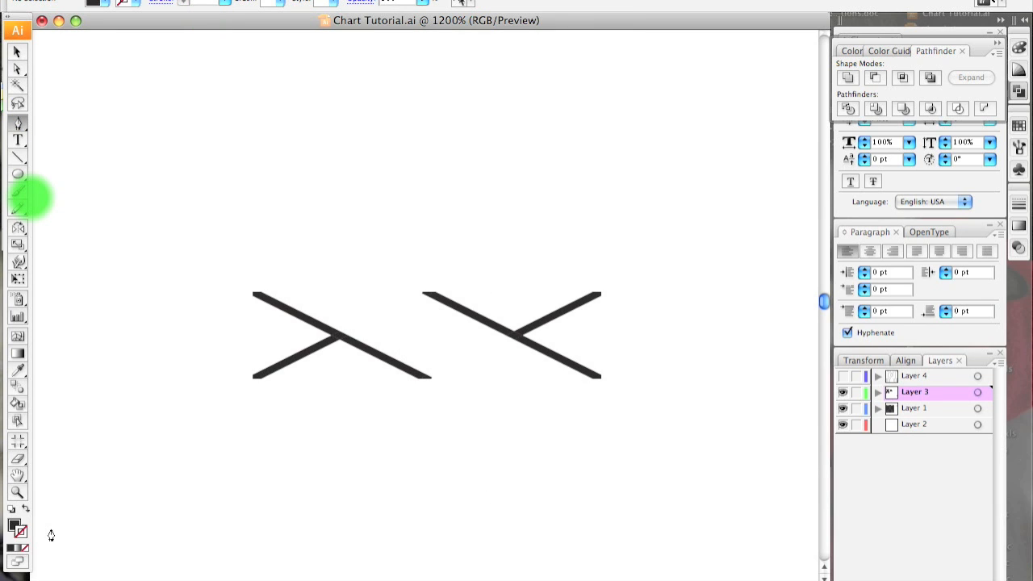
pyautogui.moveTo(641, 425)
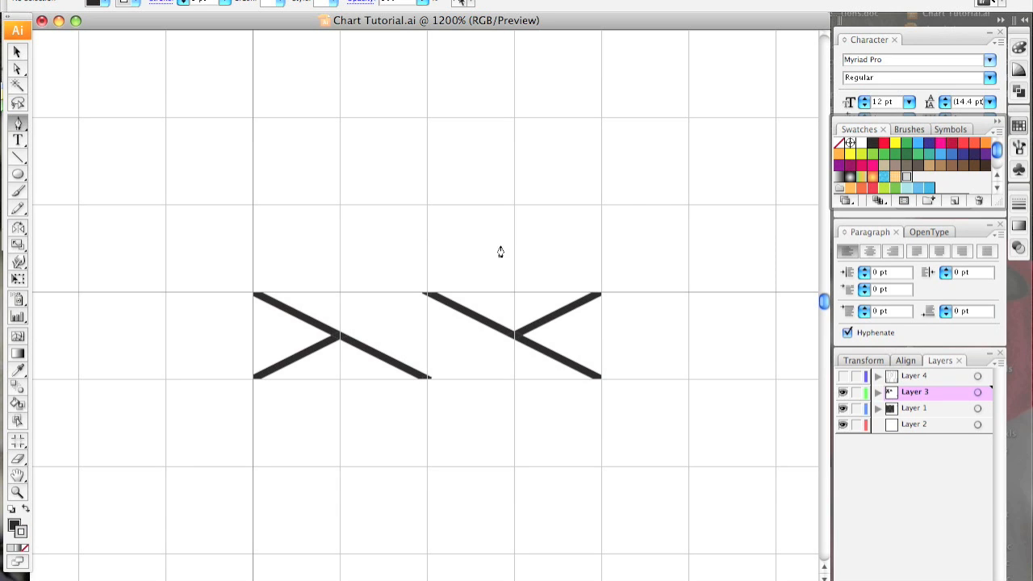
pyautogui.moveTo(427, 299)
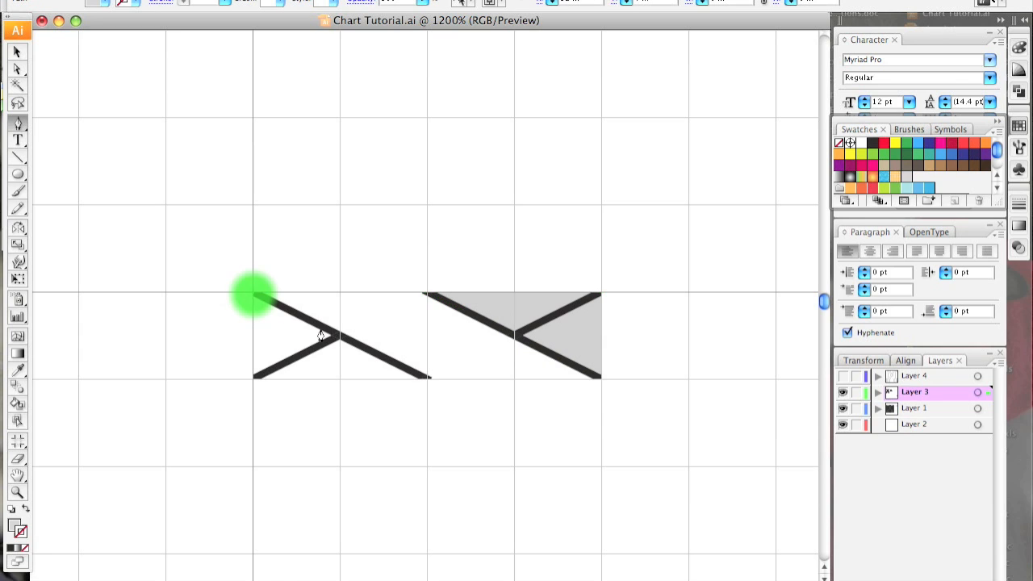
# Step: Select the left cross symbol's long diagonal line
pyautogui.moveTo(254, 295); pyautogui.dragTo(424, 379)
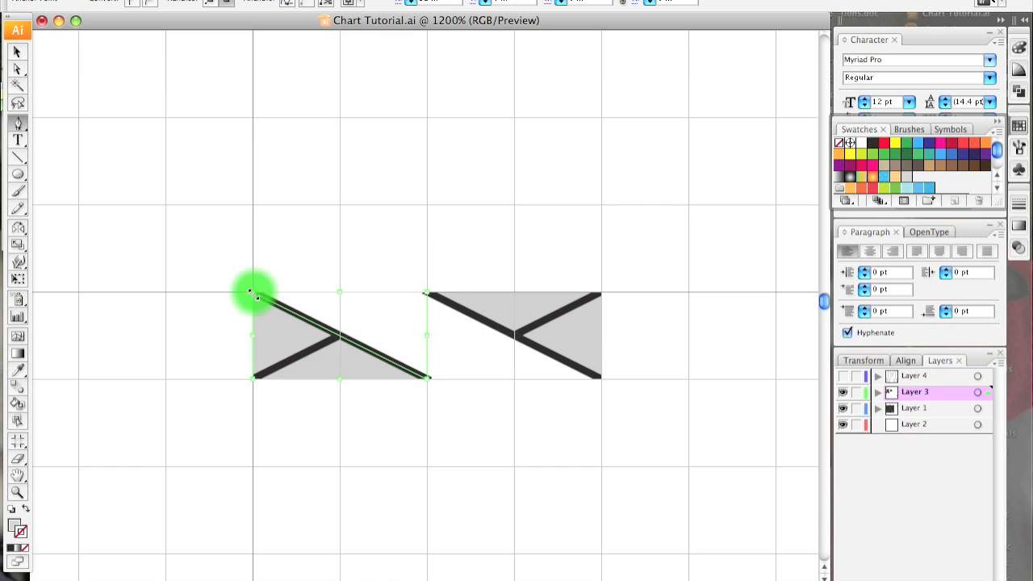
pyautogui.click(17, 52)
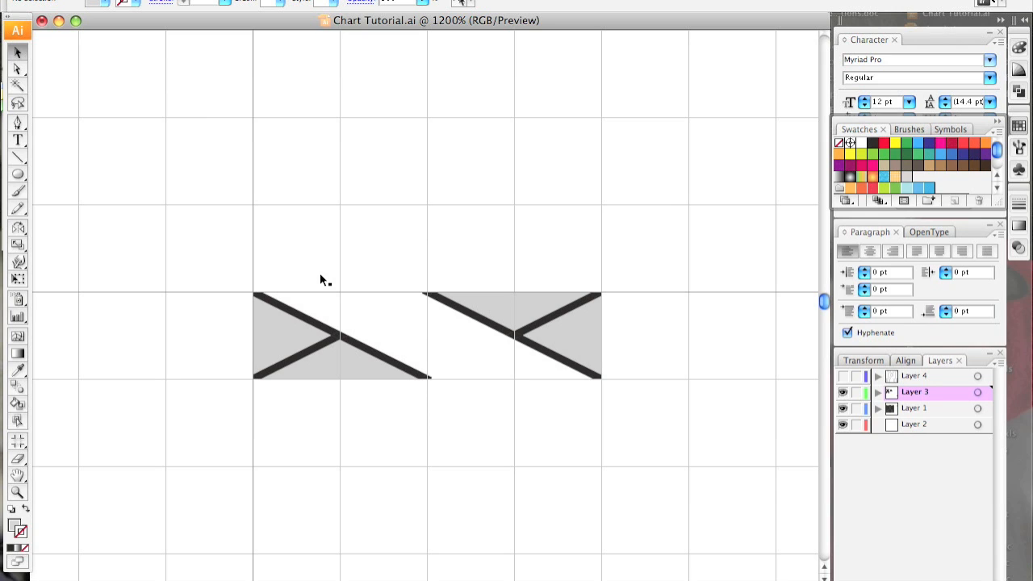
pyautogui.moveTo(476, 329)
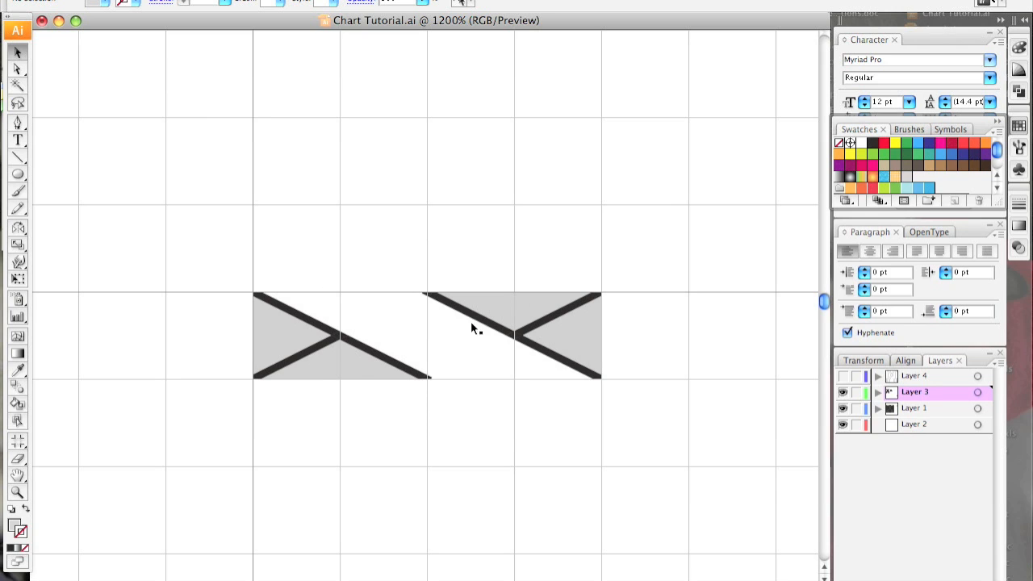
pyautogui.moveTo(368, 297)
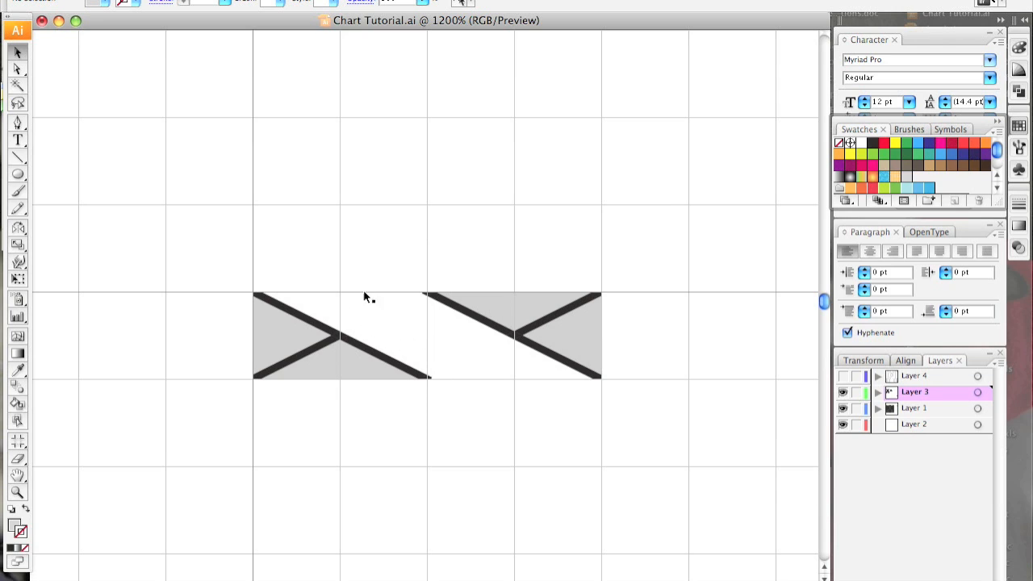
pyautogui.moveTo(361, 258)
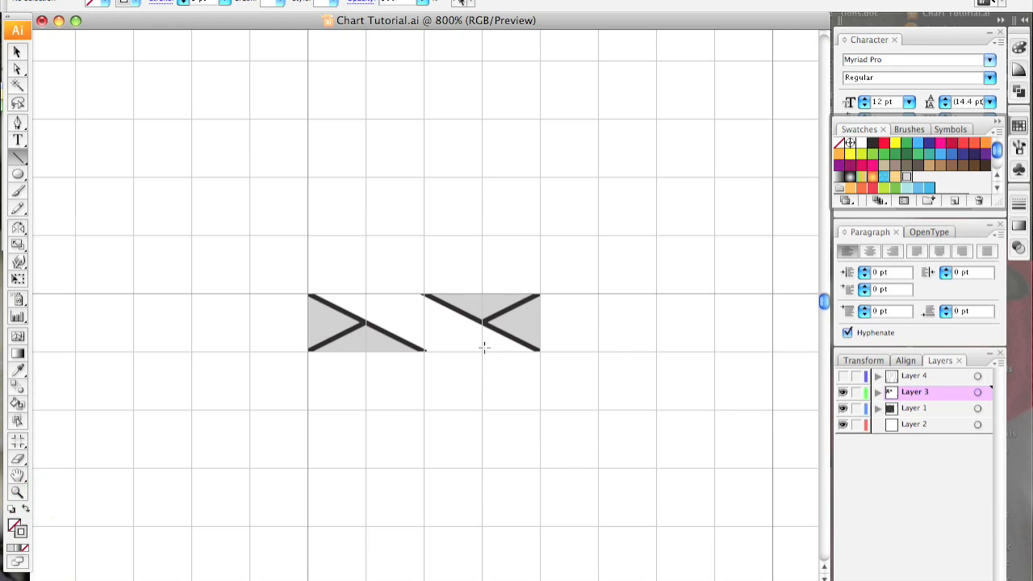
# Step: Mirror the selected cross symbol across a vertical axis with the Reflect dialog
pyautogui.moveTo(367, 299); pyautogui.dragTo(485, 351)
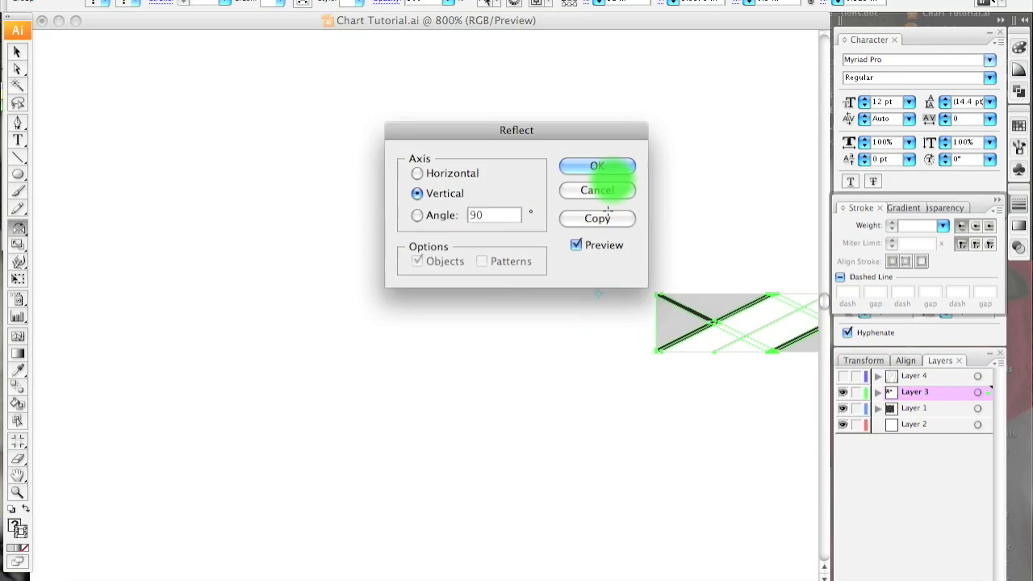
pyautogui.click(597, 165)
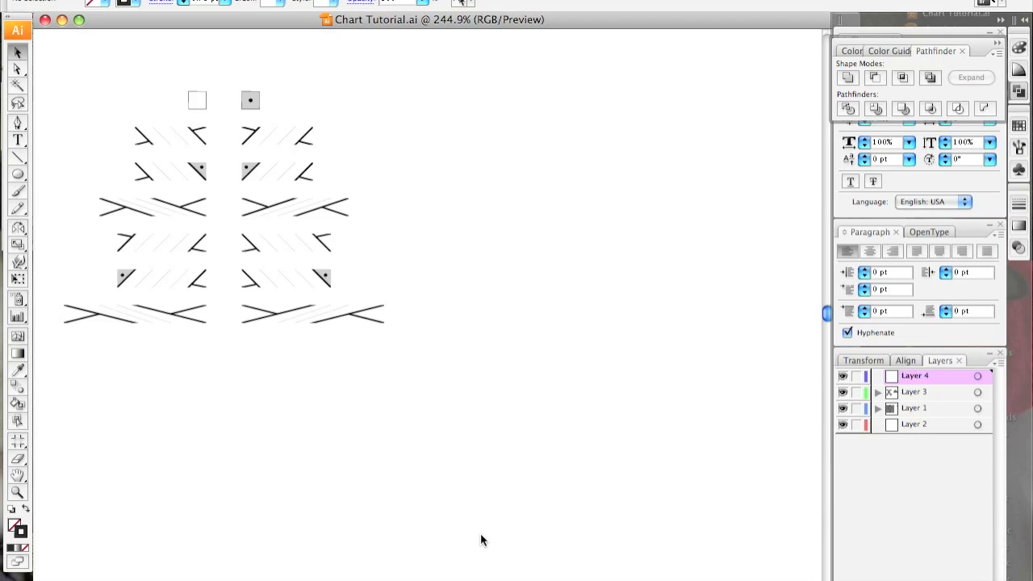
pyautogui.moveTo(426, 476)
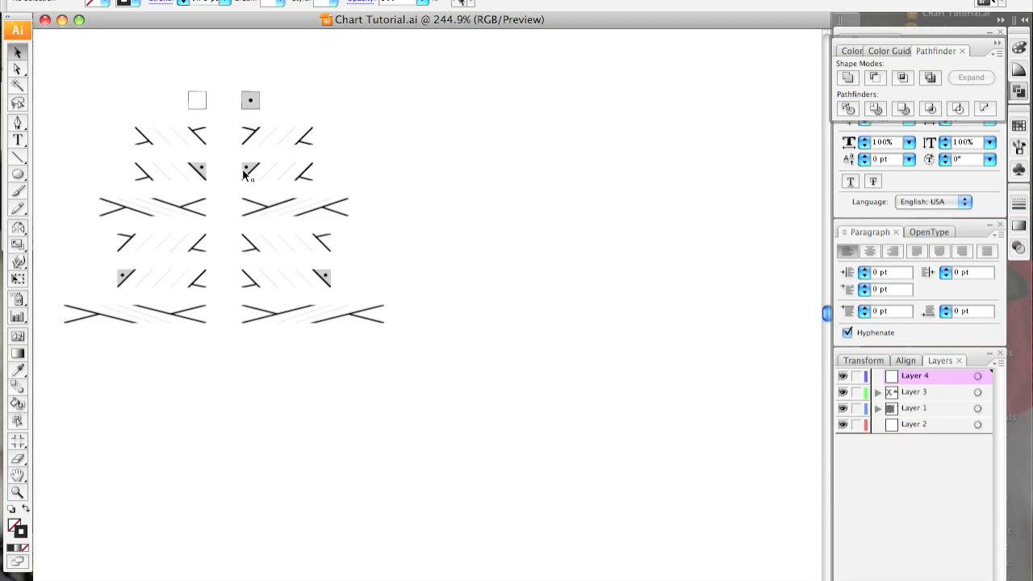
pyautogui.moveTo(196, 169)
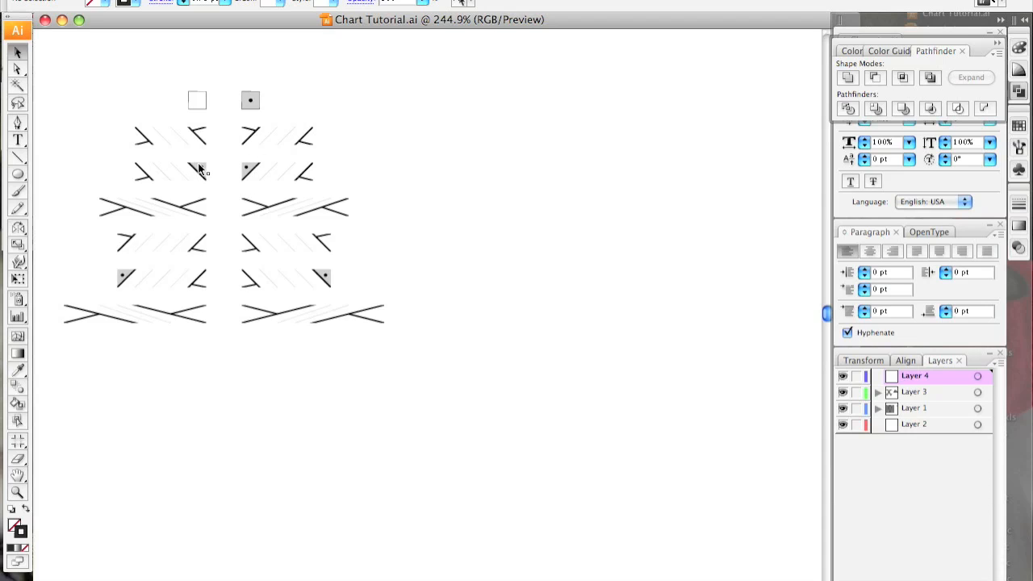
pyautogui.moveTo(296, 175)
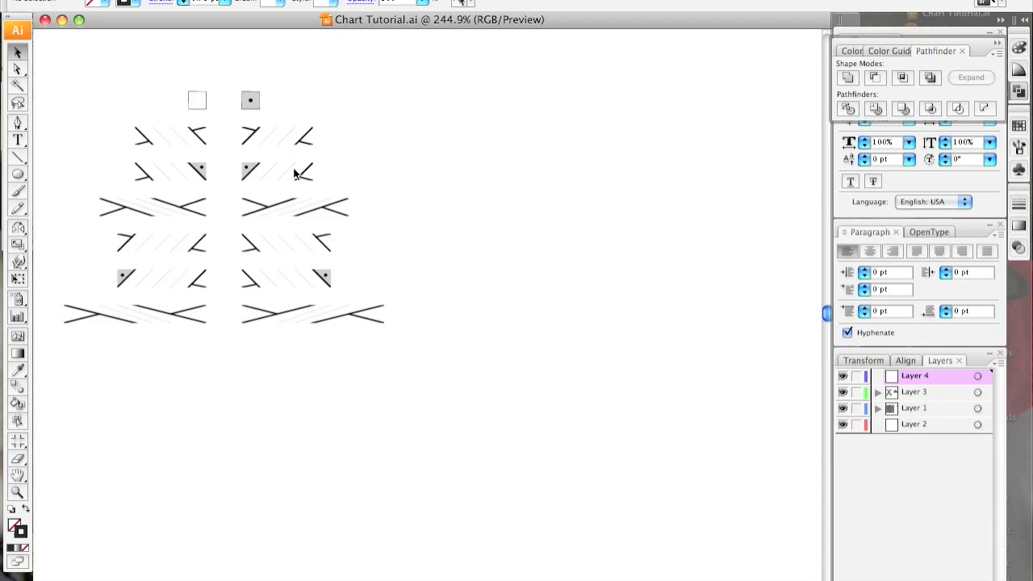
pyautogui.moveTo(442, 222)
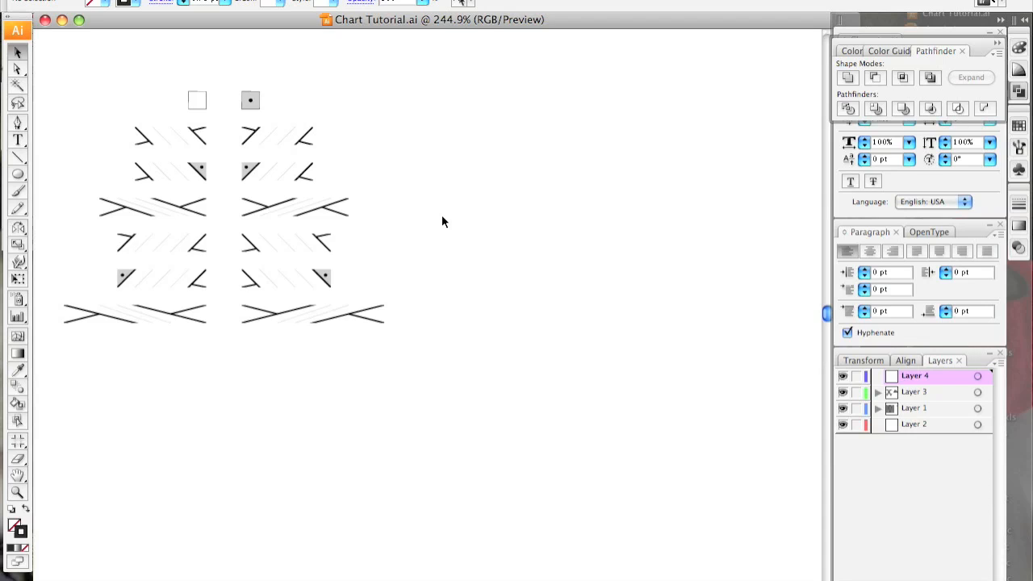
pyautogui.moveTo(172, 226)
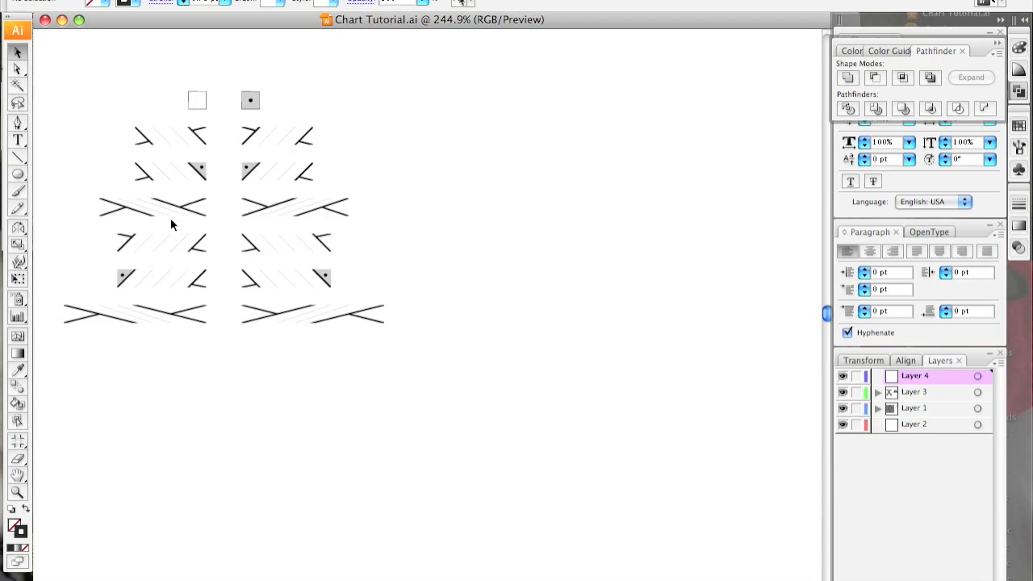
pyautogui.moveTo(465, 361)
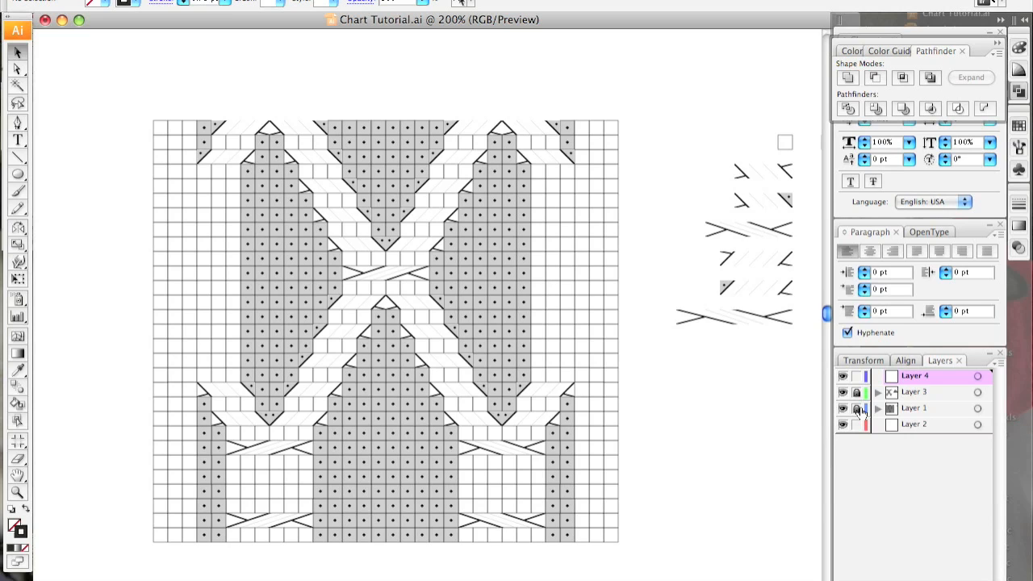
# Step: Lock Layer 1 in the Layers panel
pyautogui.click(850, 50)
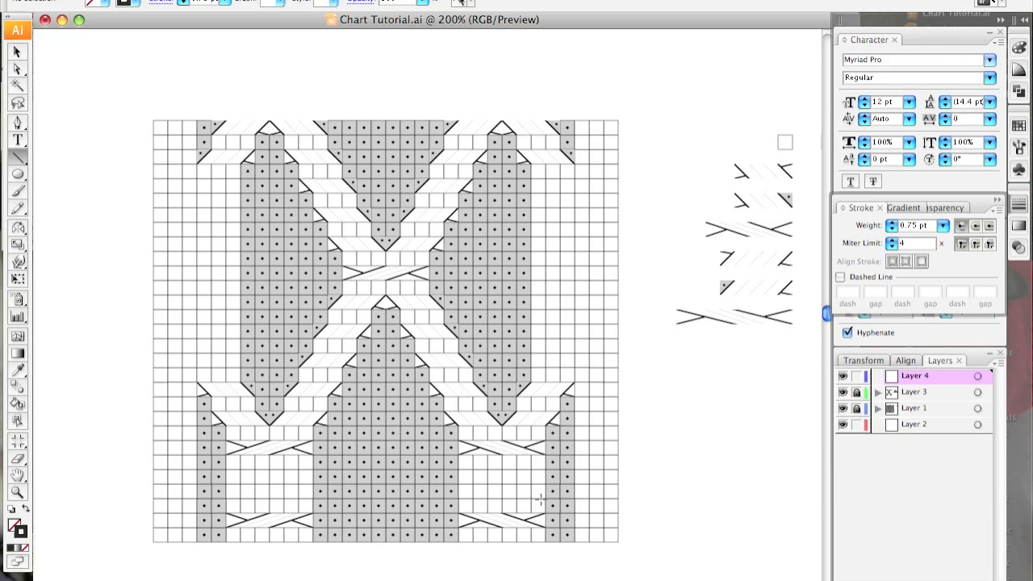
pyautogui.moveTo(507, 507)
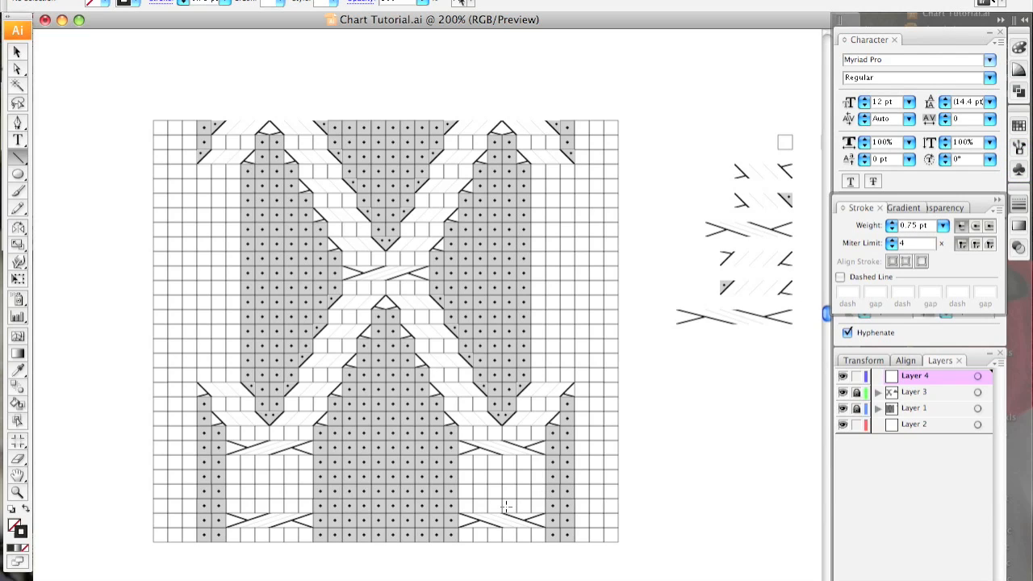
# Step: Draw thin 0.75 pt outline segments along the gray cable column edges
pyautogui.click(502, 509)
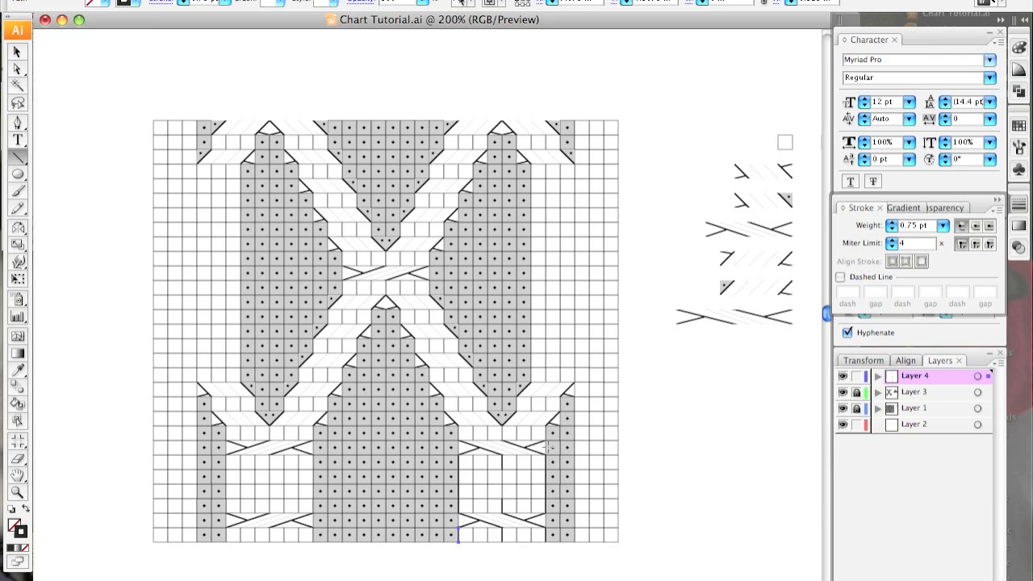
pyautogui.moveTo(787, 294)
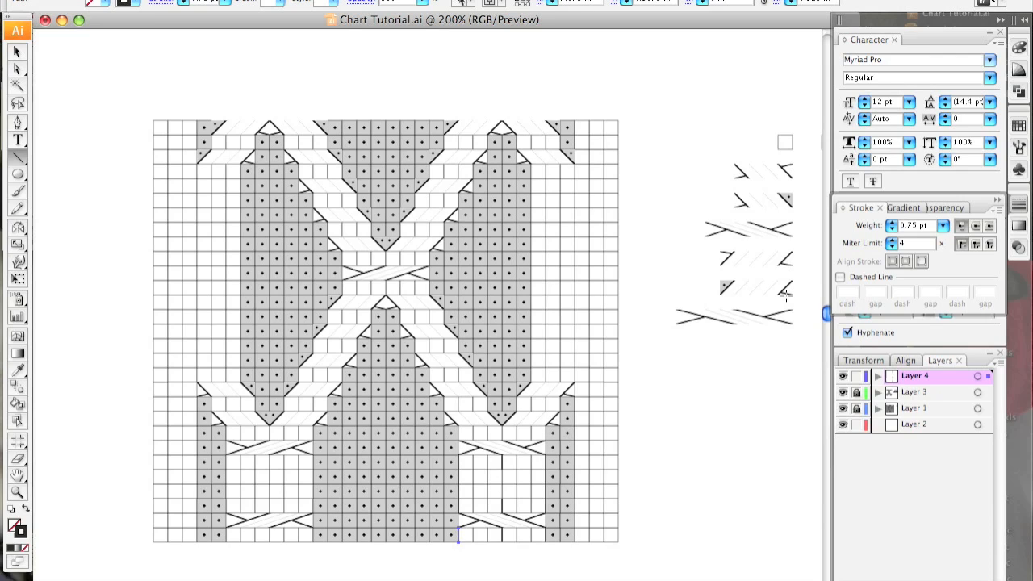
pyautogui.moveTo(783, 142)
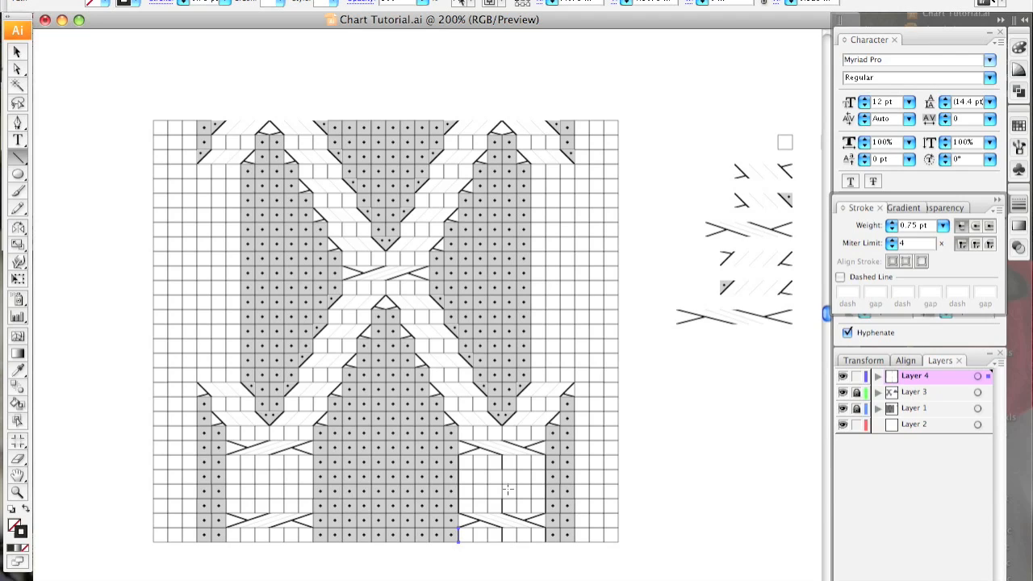
pyautogui.click(553, 436)
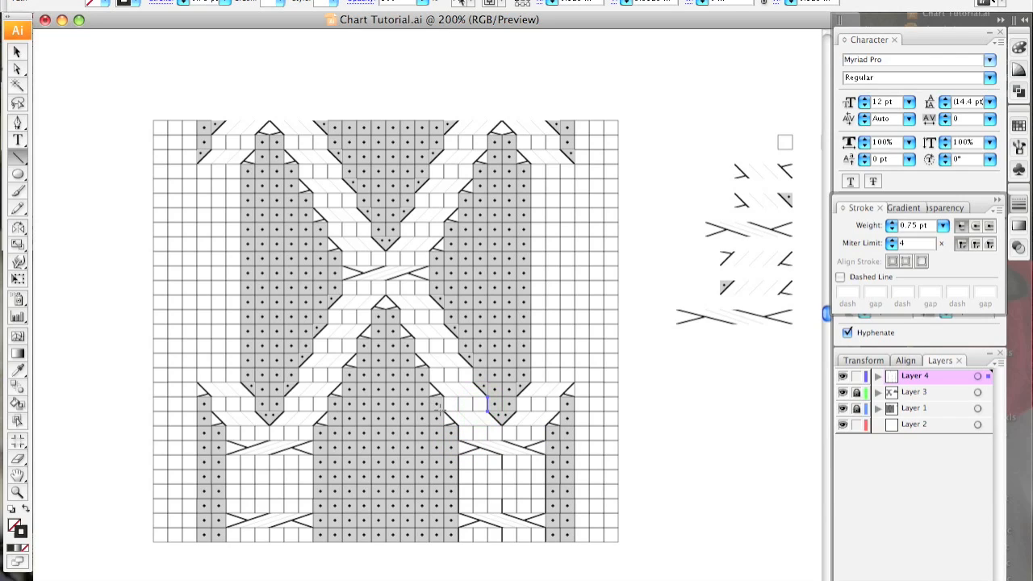
pyautogui.click(440, 408)
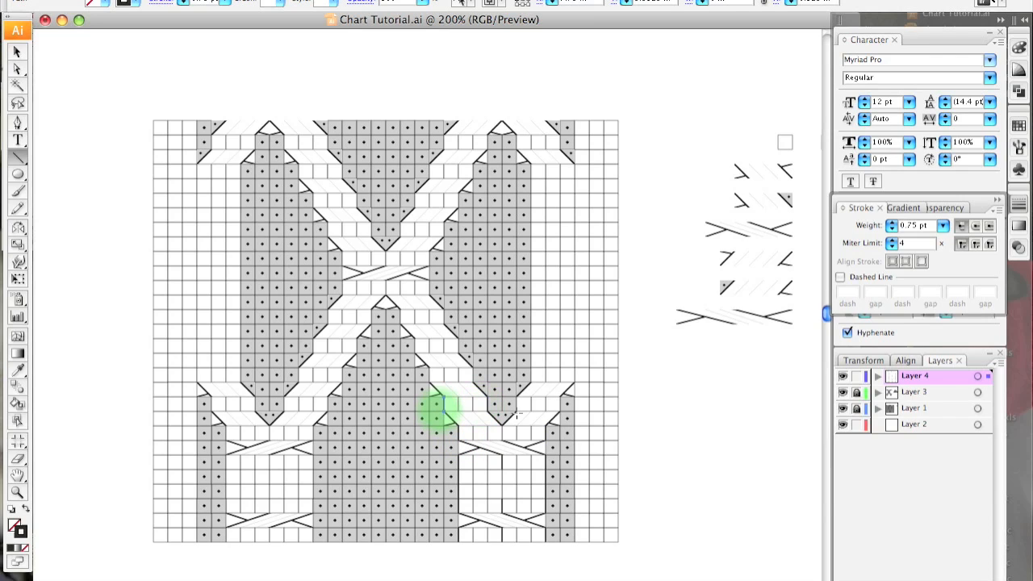